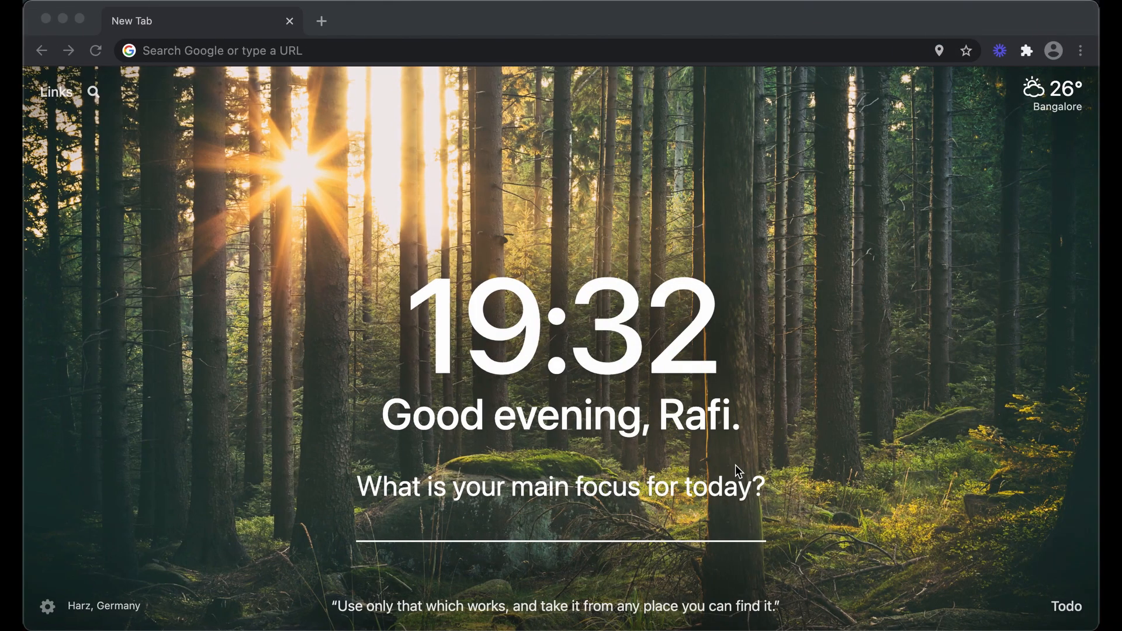
mouse_move(719, 474)
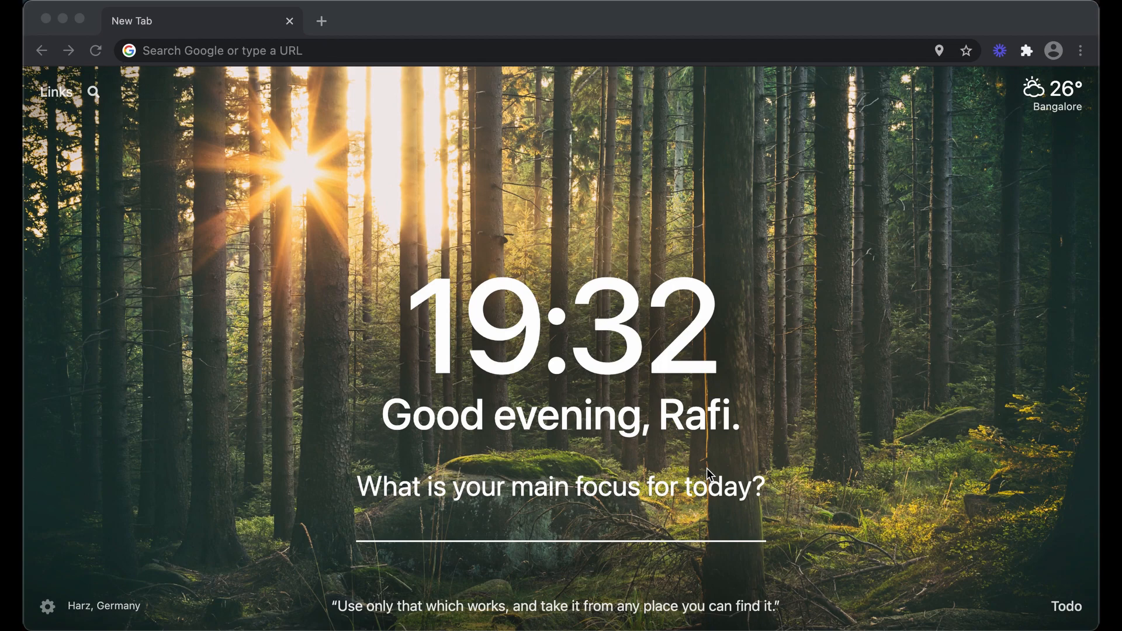
mouse_move(710, 476)
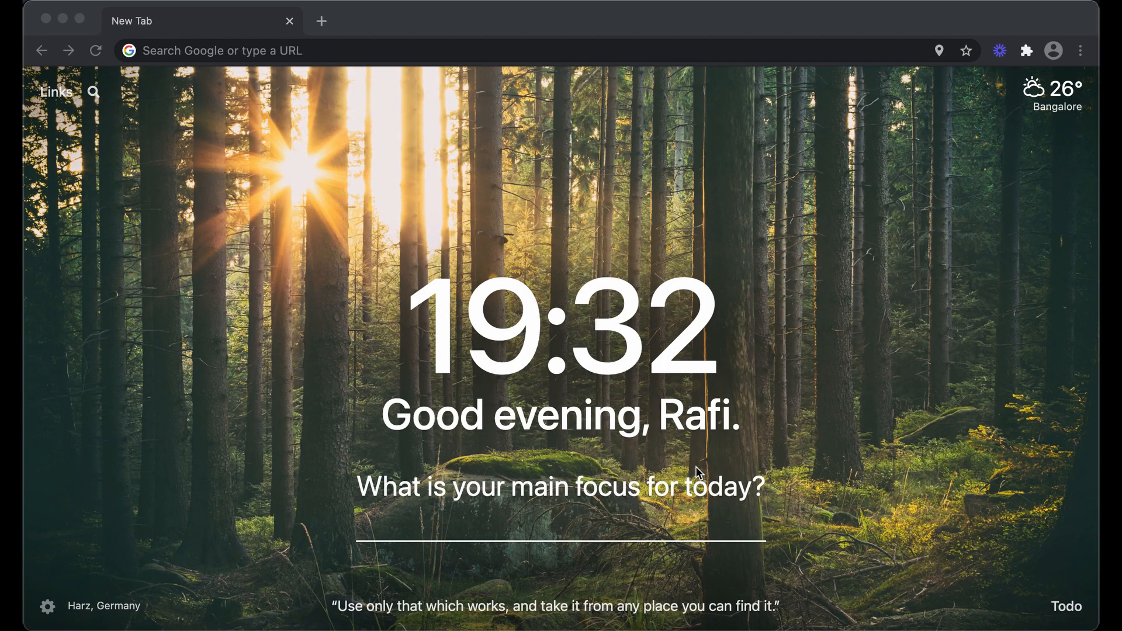
mouse_move(685, 474)
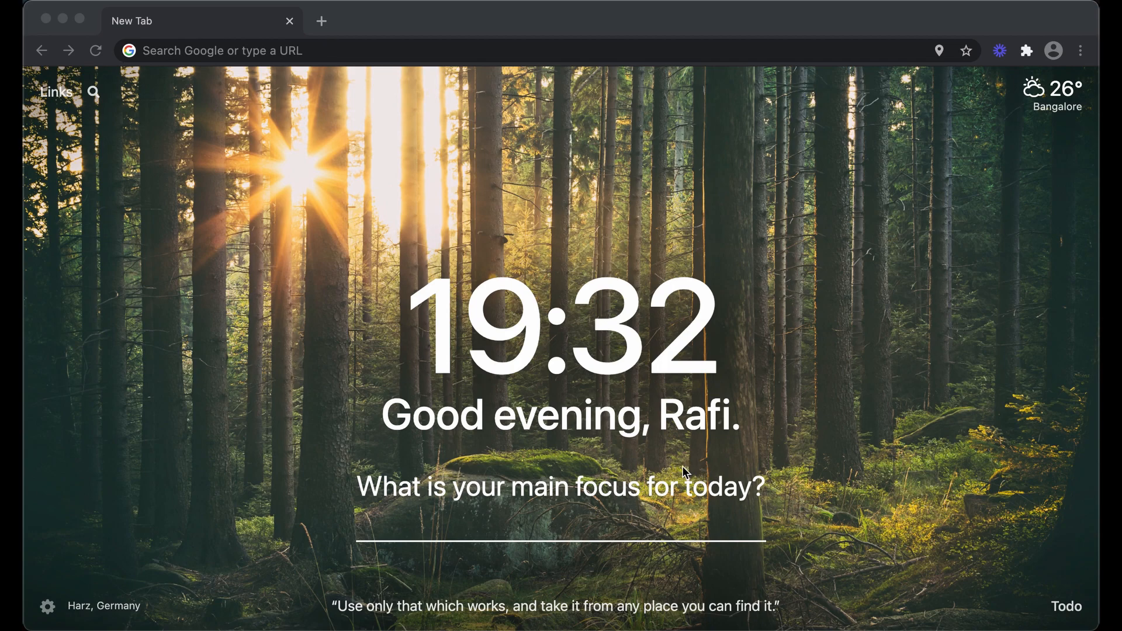
mouse_move(637, 493)
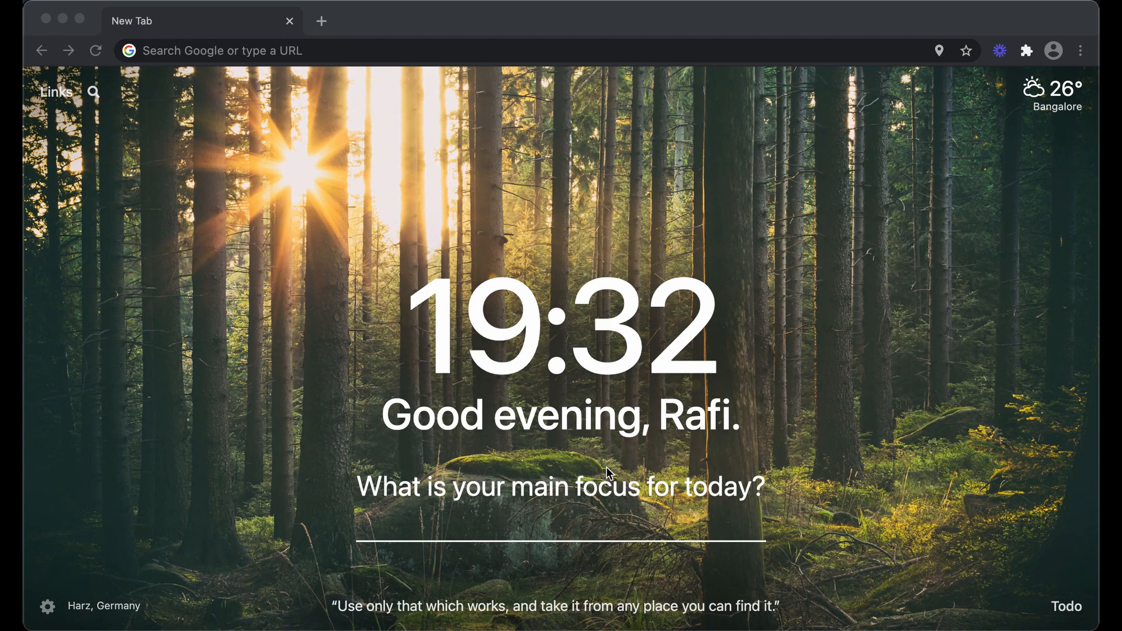
mouse_move(603, 465)
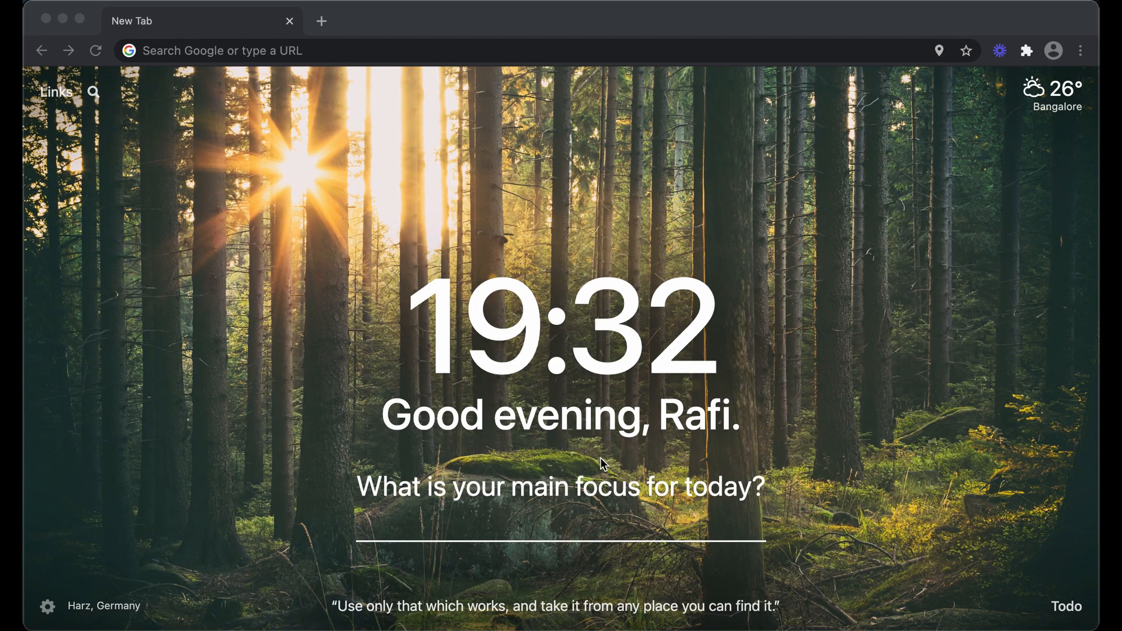
mouse_move(281, 98)
type("editor.mergely.com")
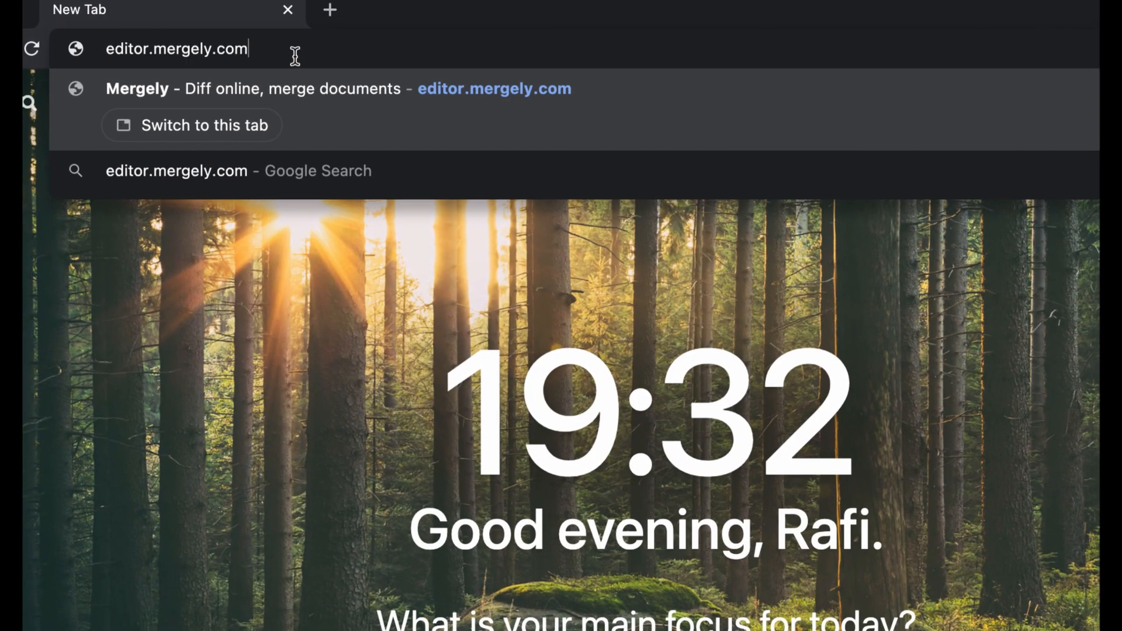
mouse_move(135, 56)
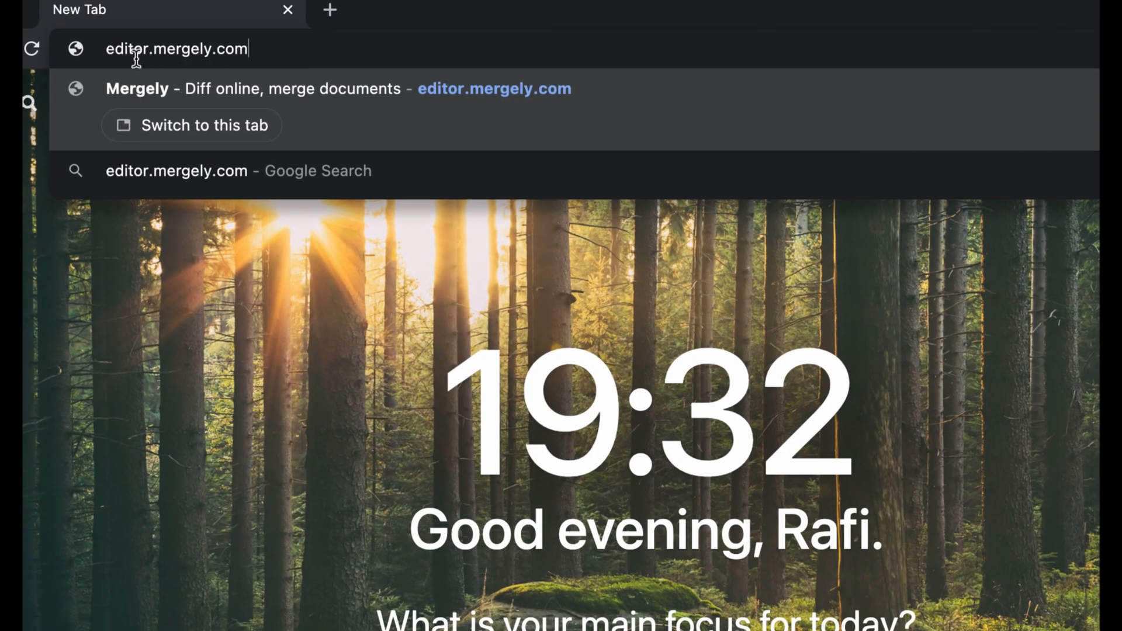
mouse_move(107, 49)
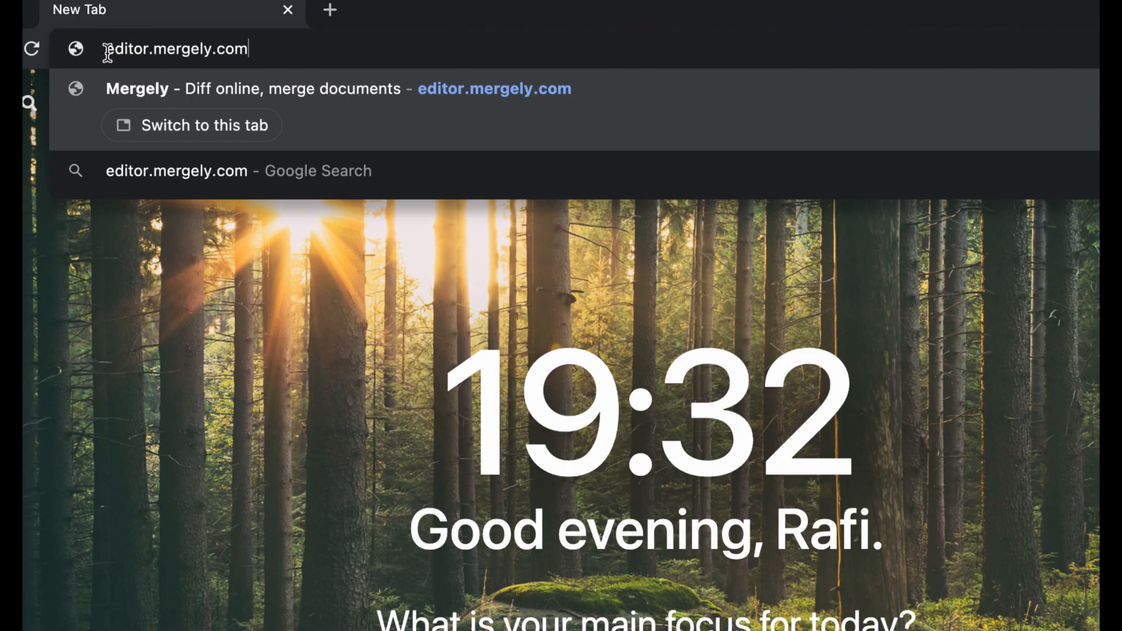
mouse_move(168, 58)
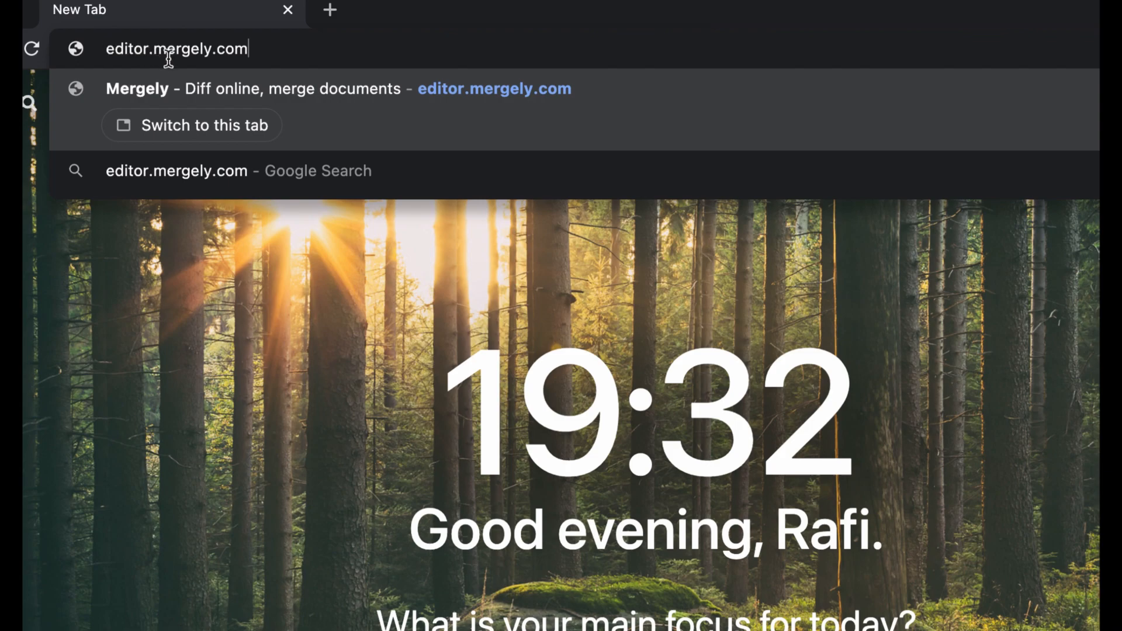
mouse_move(247, 71)
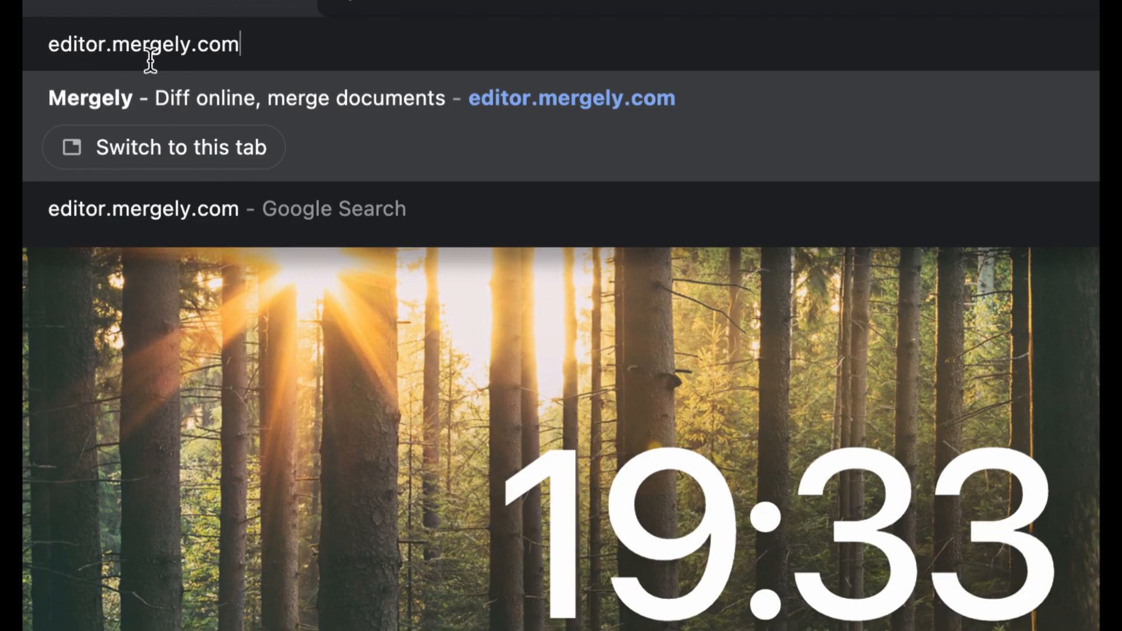
mouse_move(254, 72)
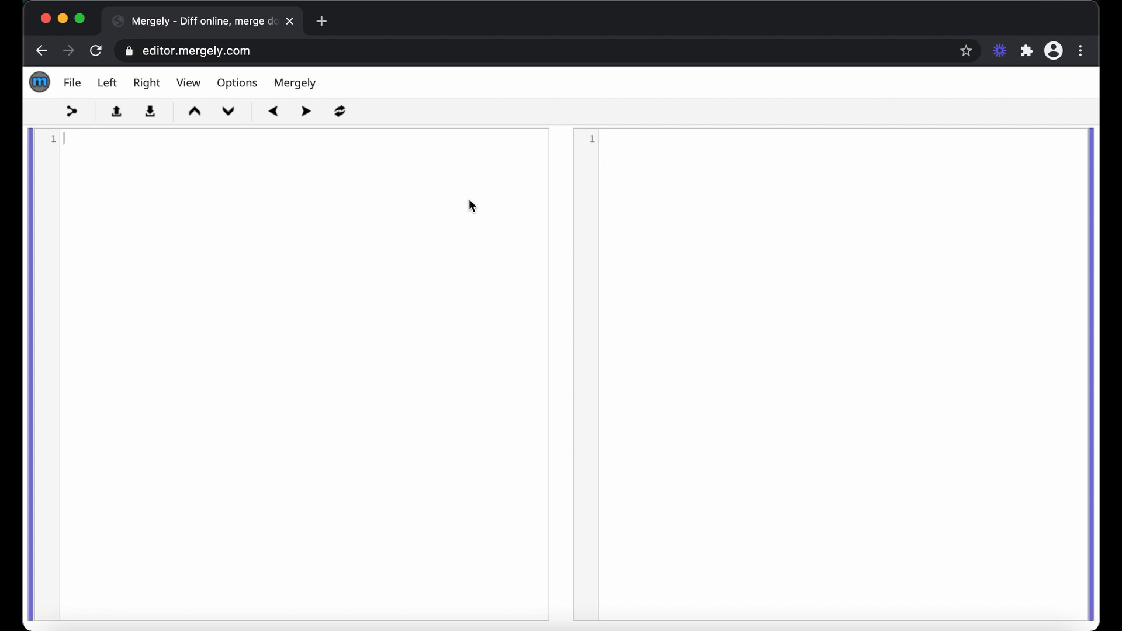
mouse_move(667, 346)
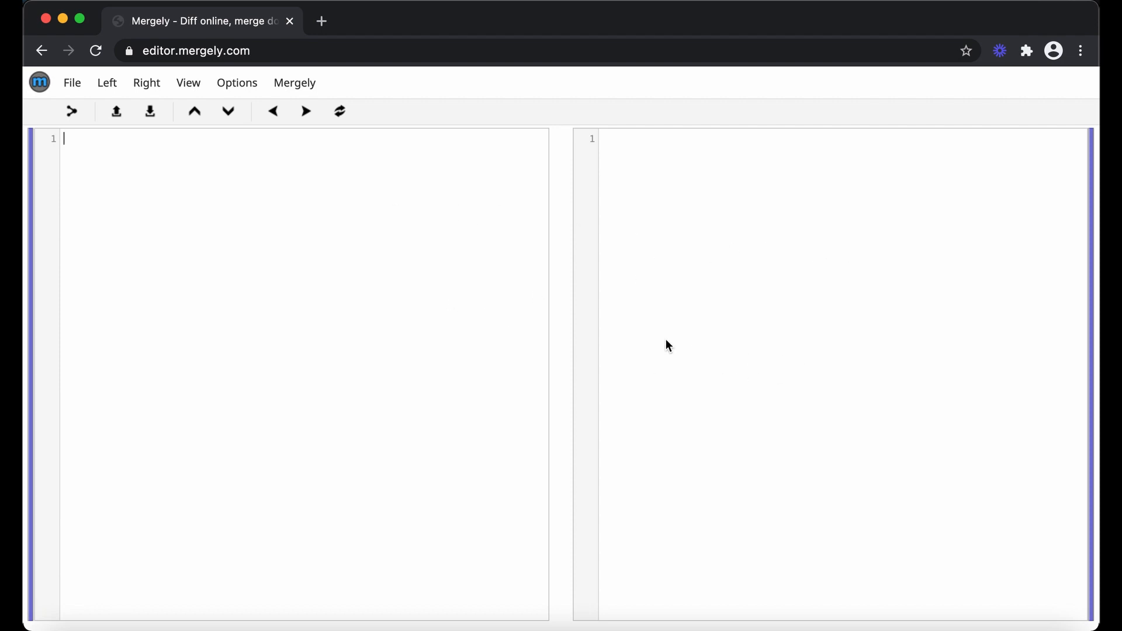
mouse_move(230, 172)
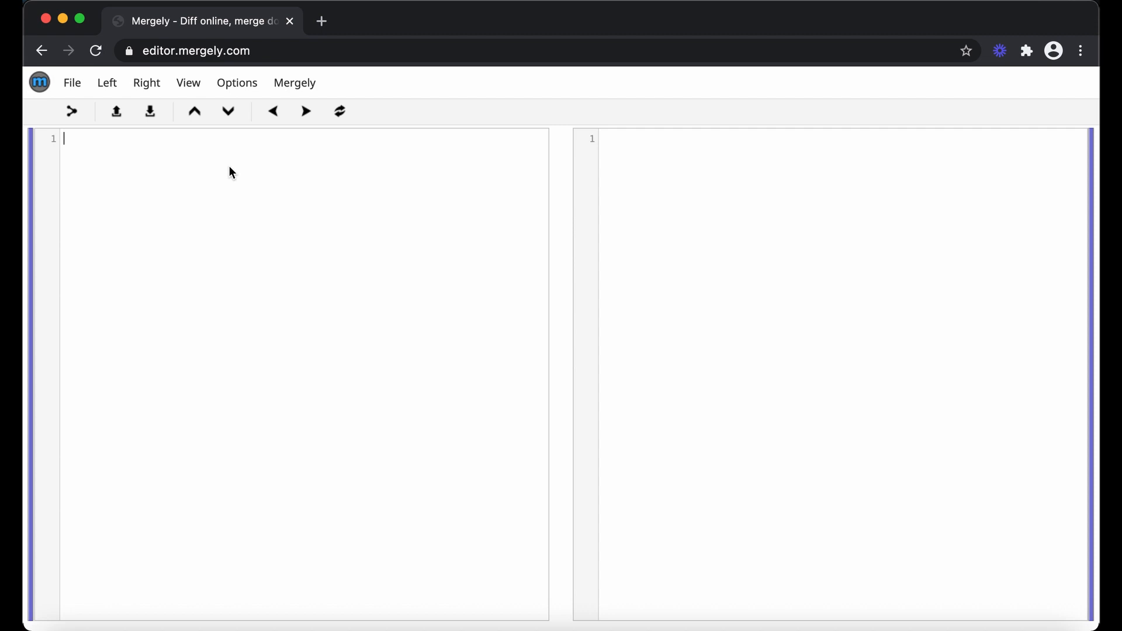
mouse_move(777, 221)
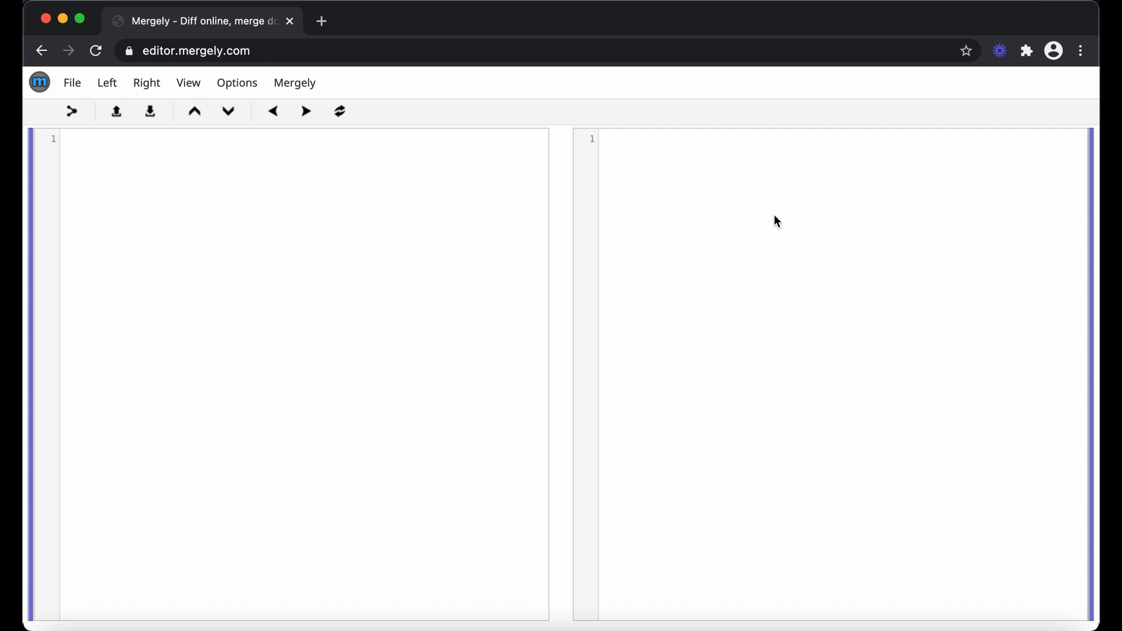
mouse_move(730, 268)
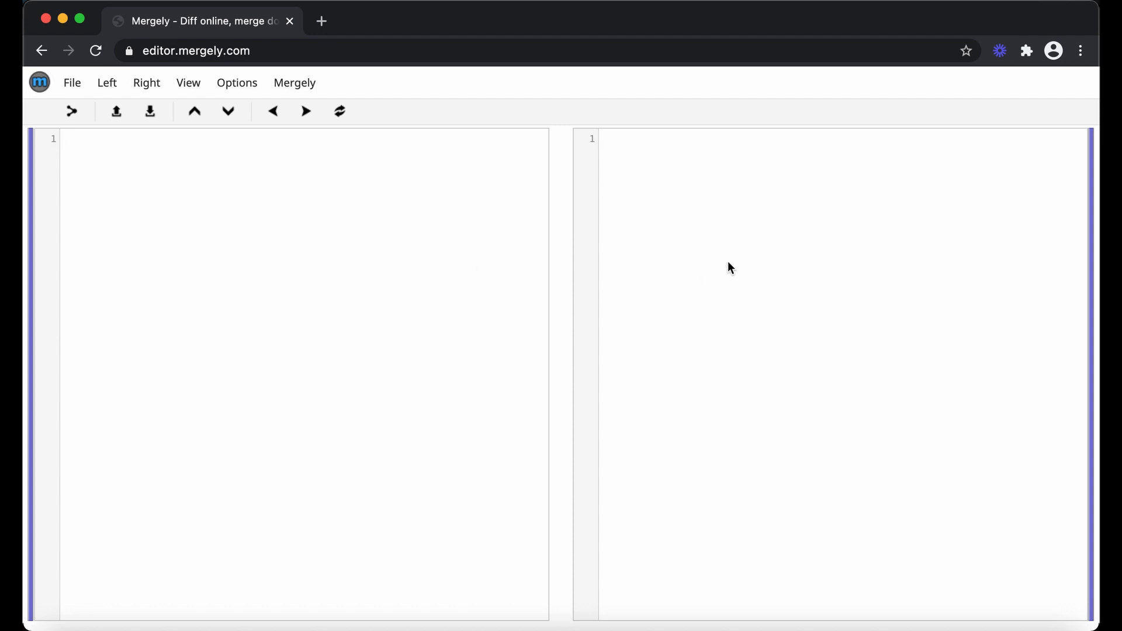
mouse_move(439, 279)
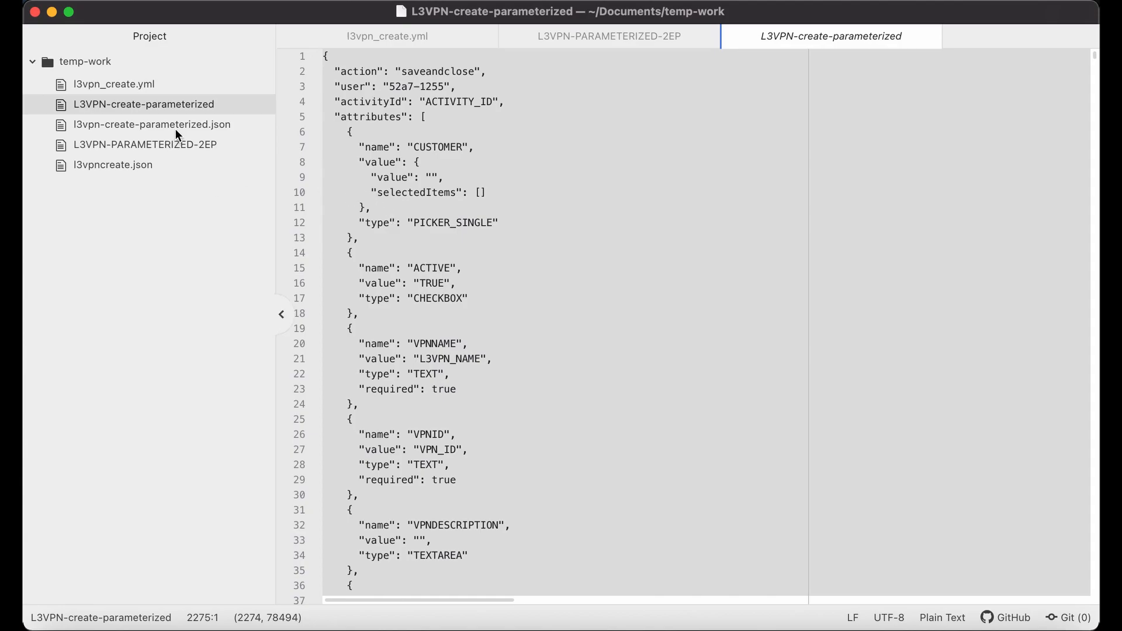
Bring up the L3VPN-create-parameterized JSON file in the Atom project tree.
left_click(151, 124)
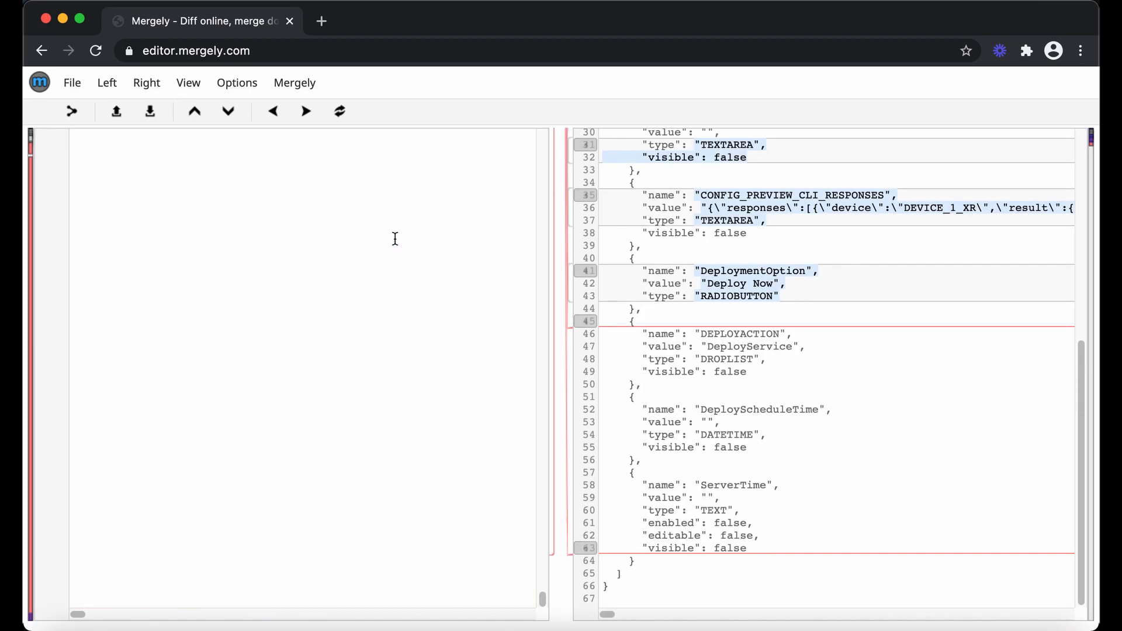
scroll("up", 3)
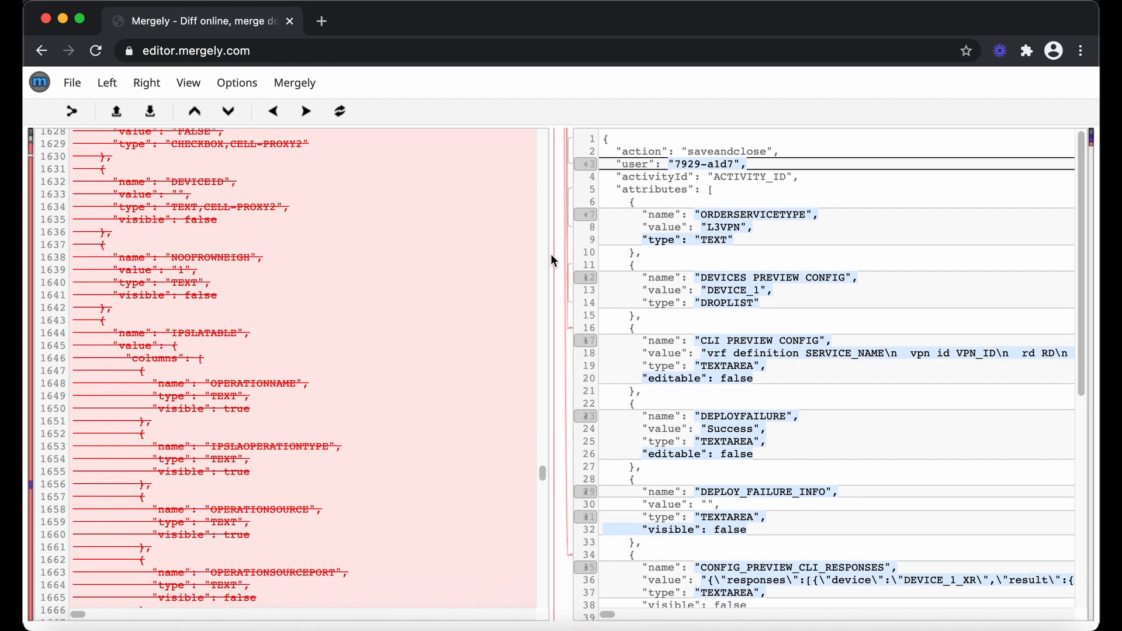
scroll("down", 3)
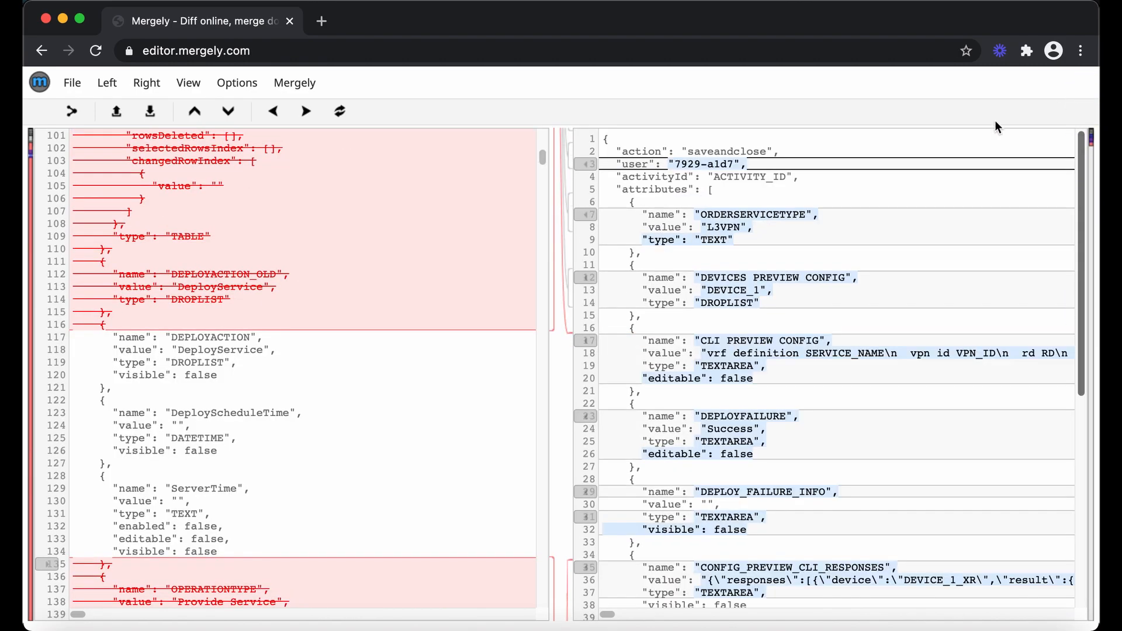
scroll("up", 3)
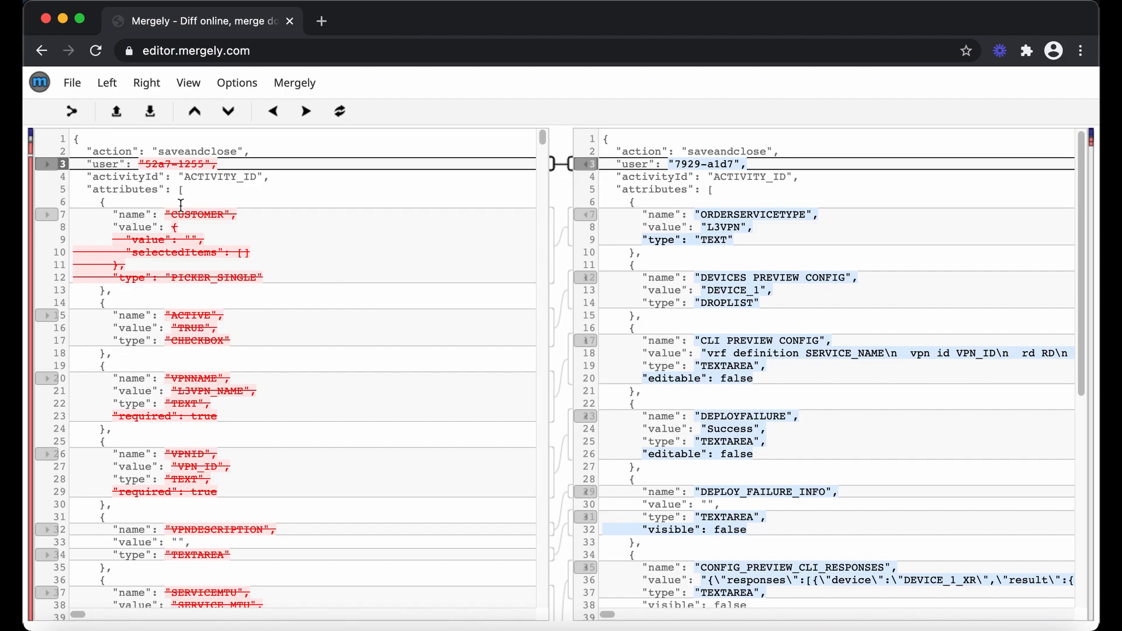
mouse_move(266, 201)
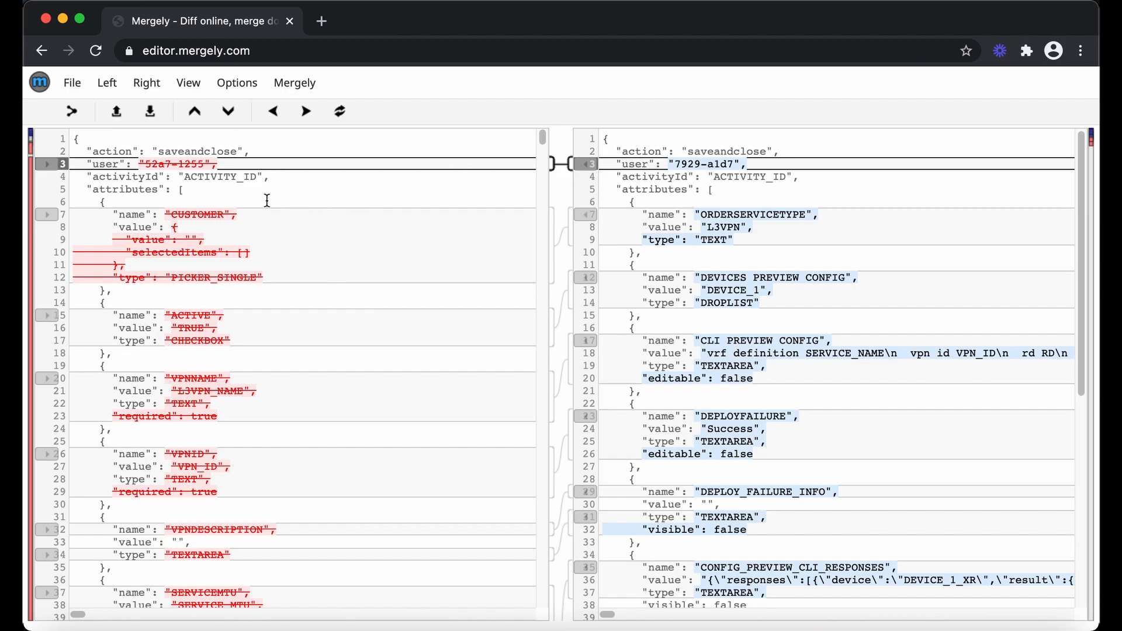
mouse_move(179, 171)
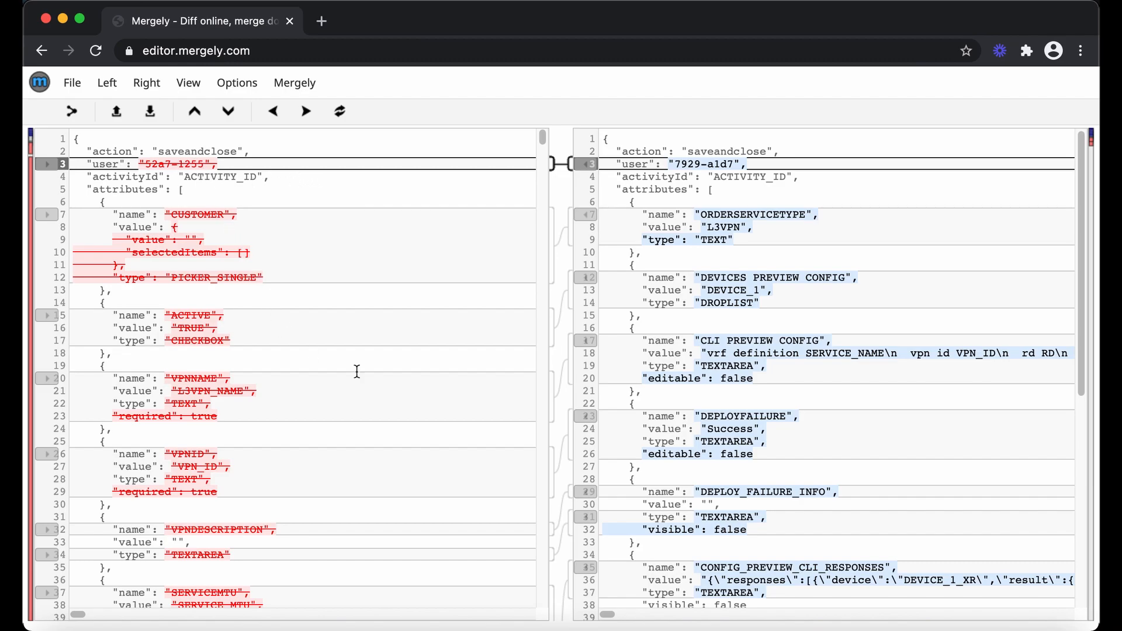
mouse_move(470, 391)
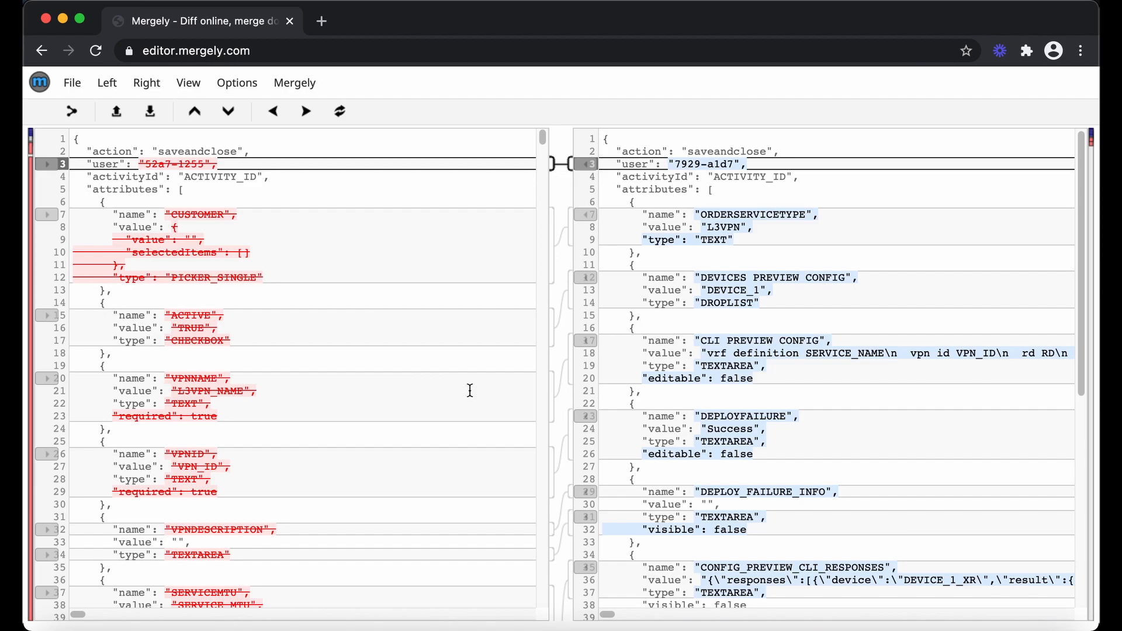
scroll("down", 3)
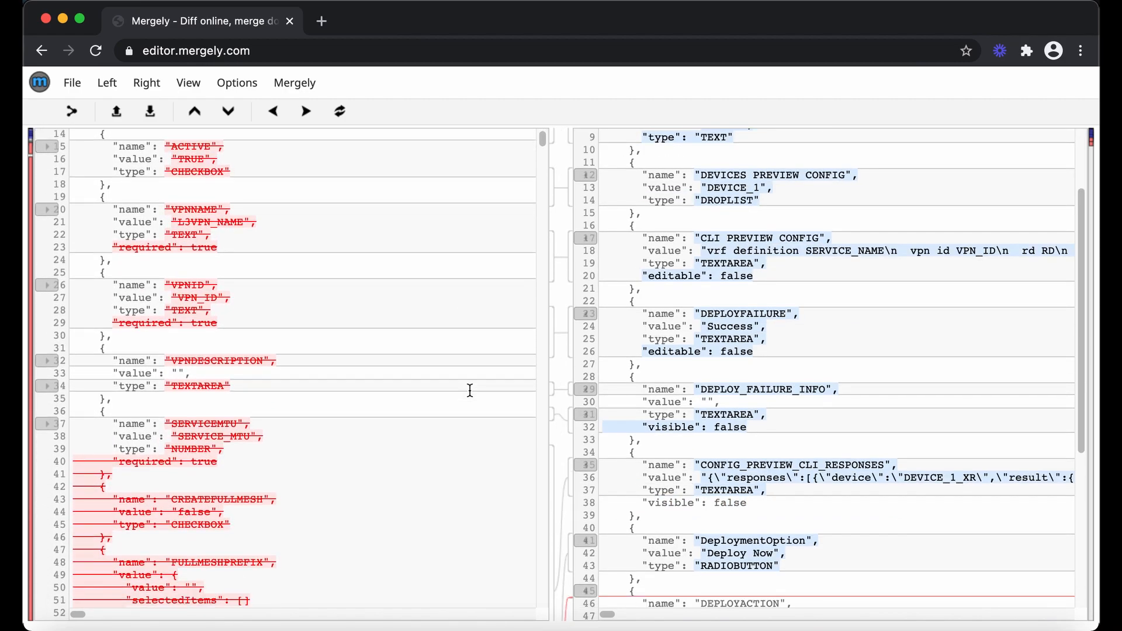
scroll("down", 3)
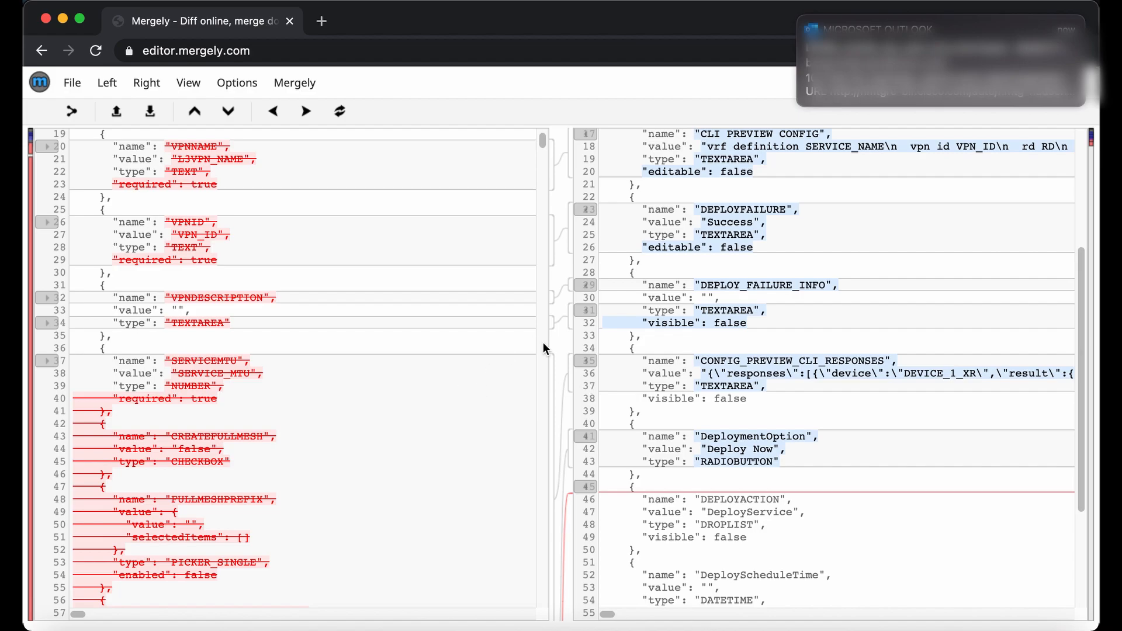
mouse_move(617, 231)
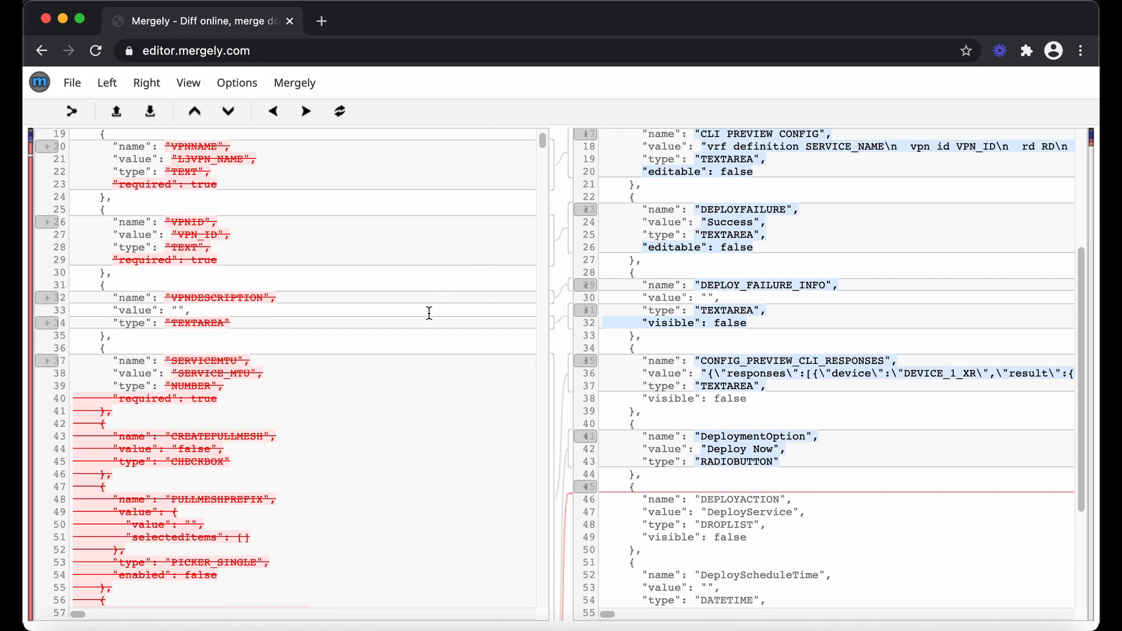
scroll("down", 3)
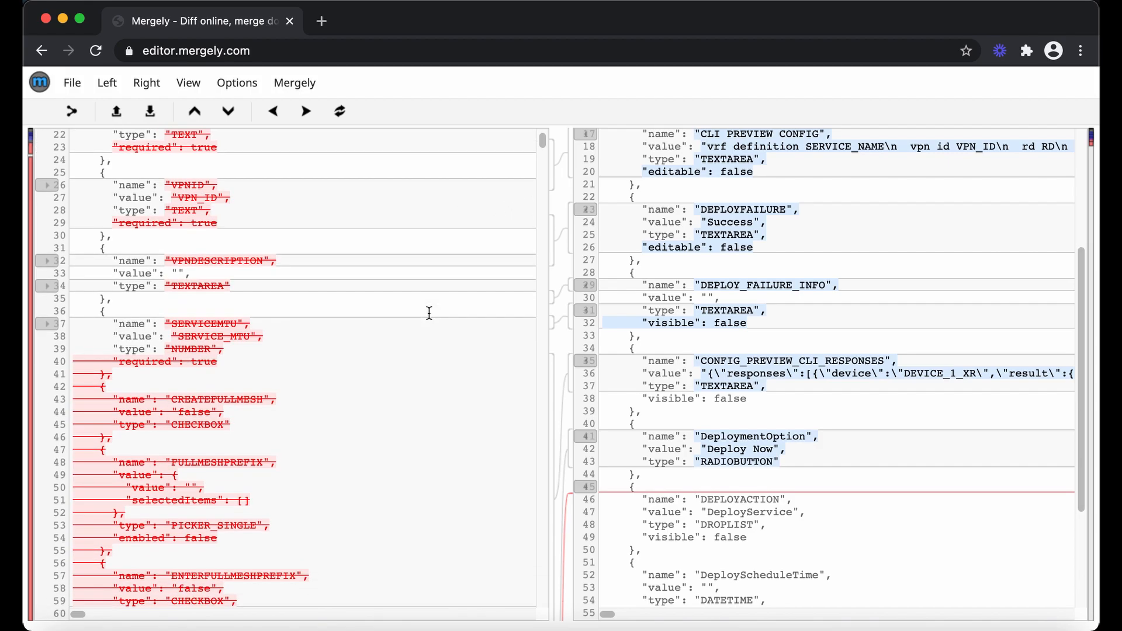
scroll("down", 3)
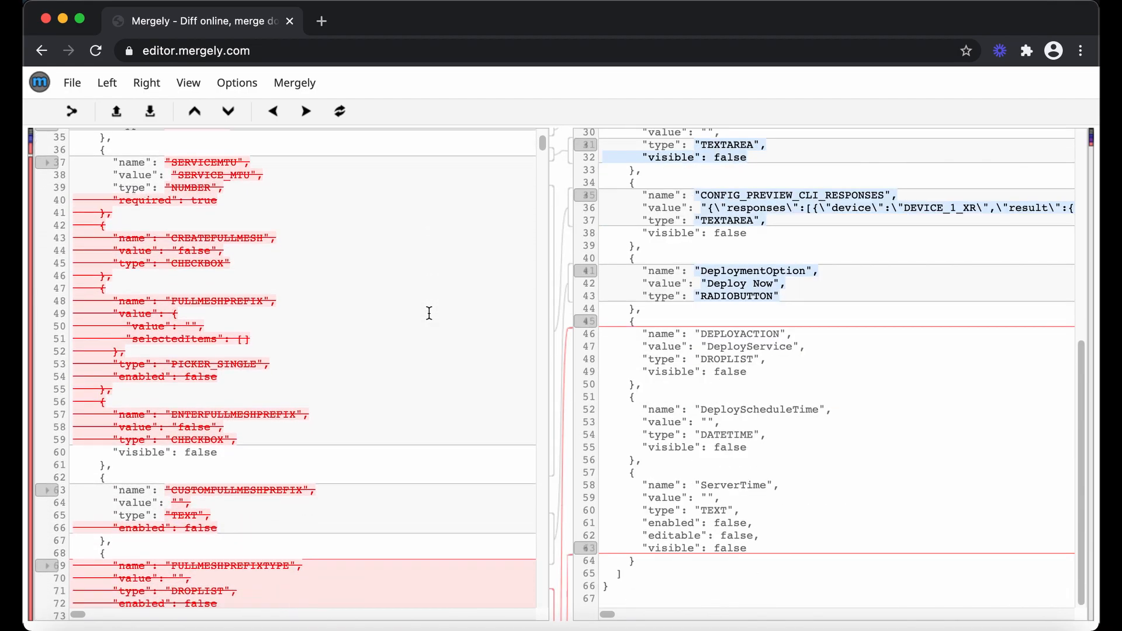
scroll("down", 3)
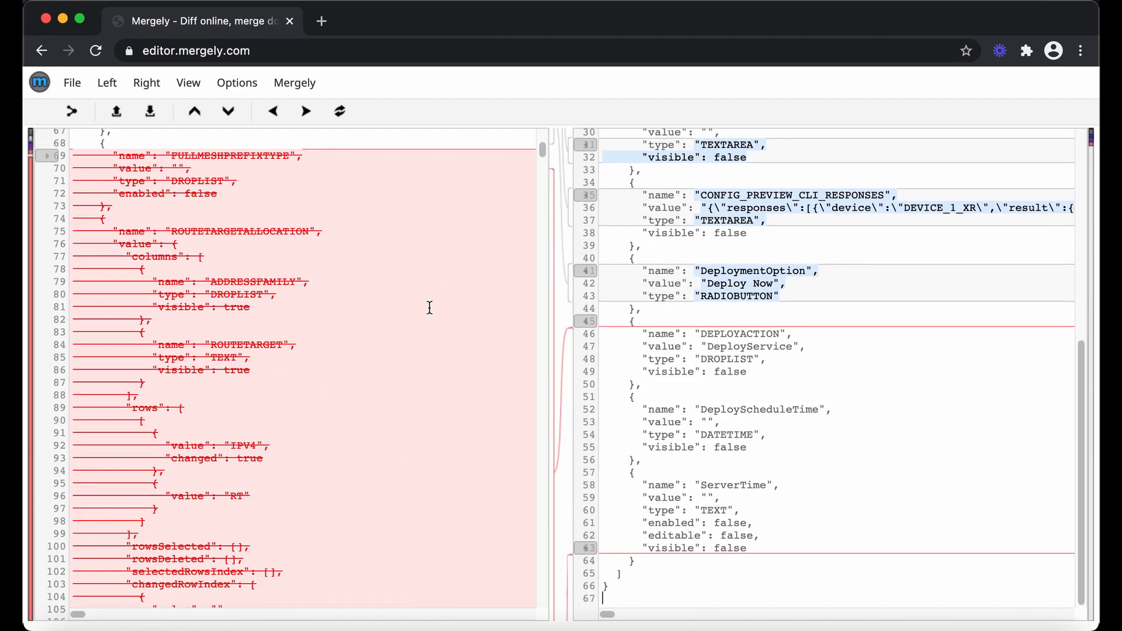
mouse_move(378, 282)
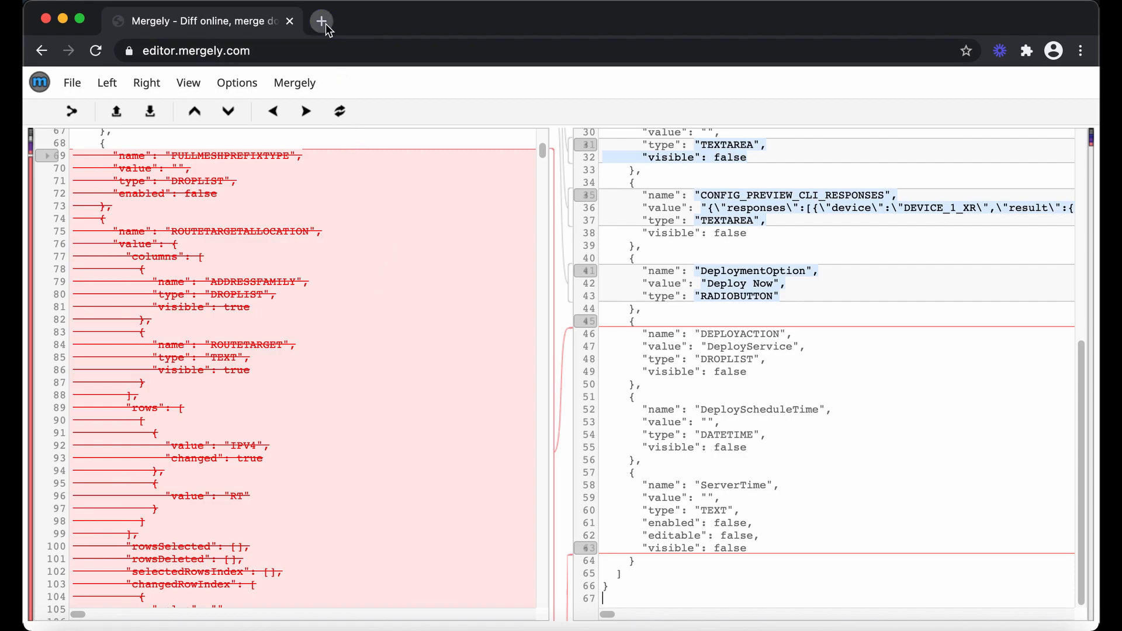
Open Diffchecker in a new tab from a 'diff checker' search, then return to Mergely.
left_click(321, 21)
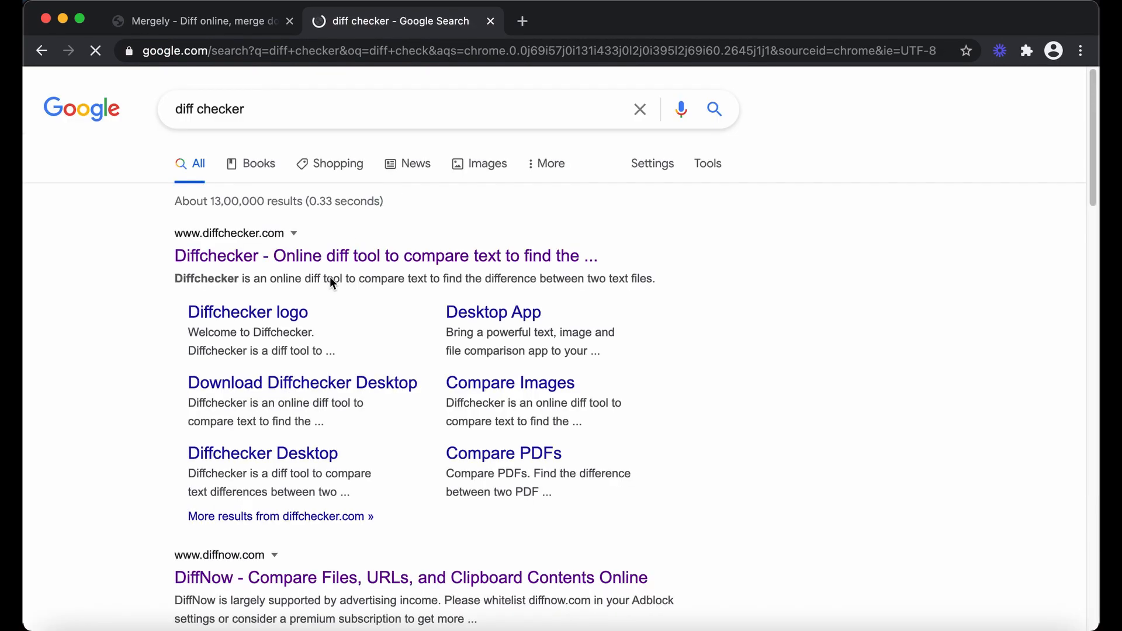
left_click(385, 256)
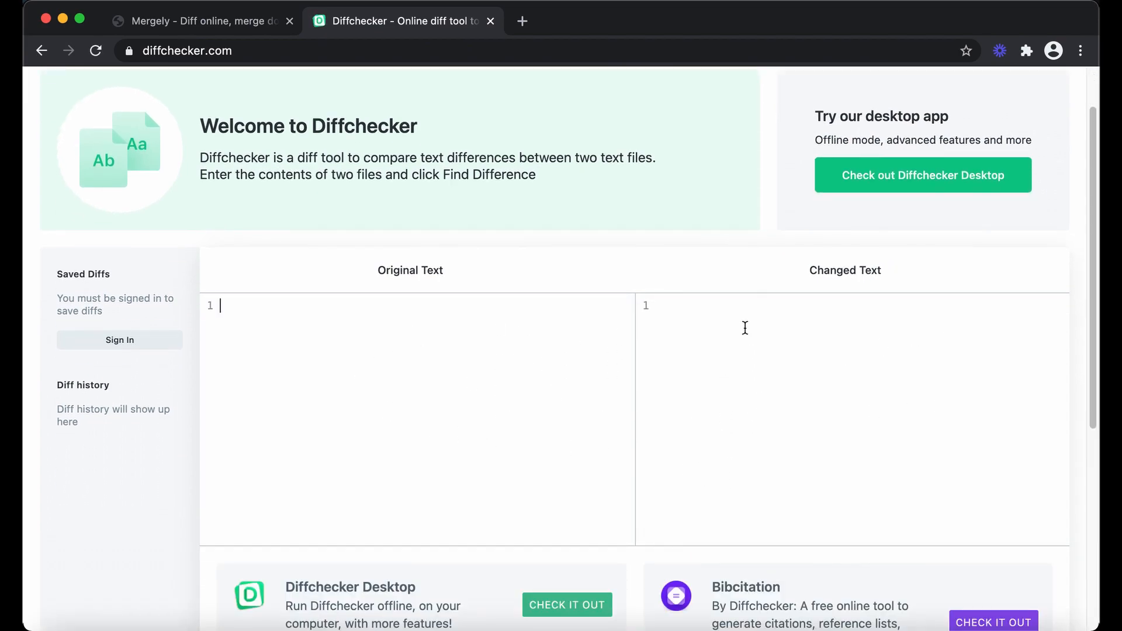
mouse_move(532, 433)
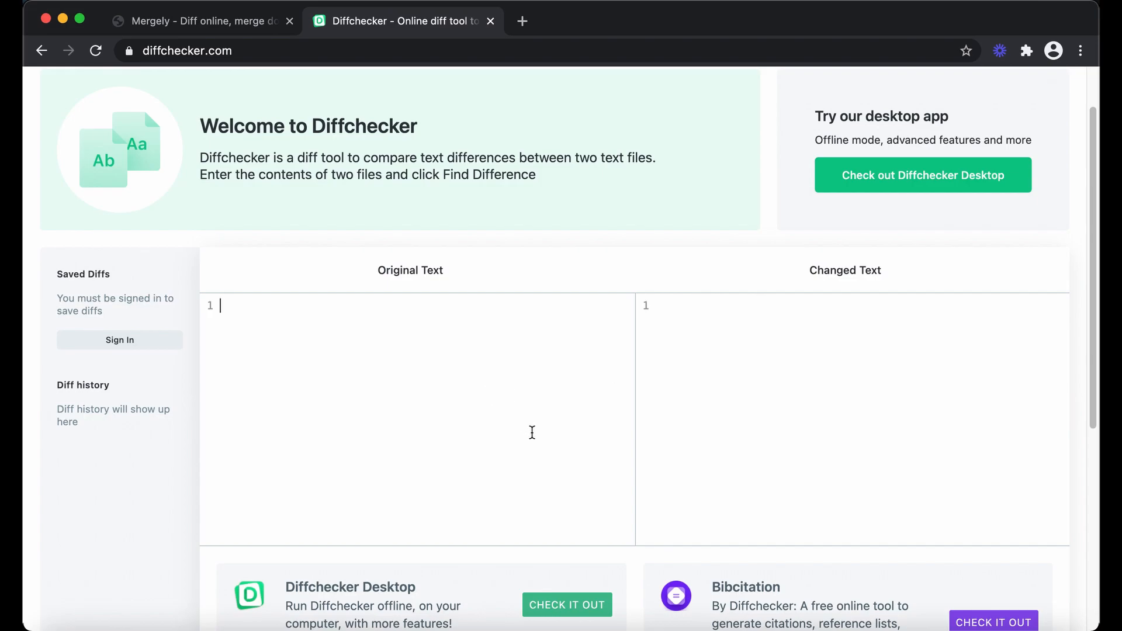
mouse_move(371, 258)
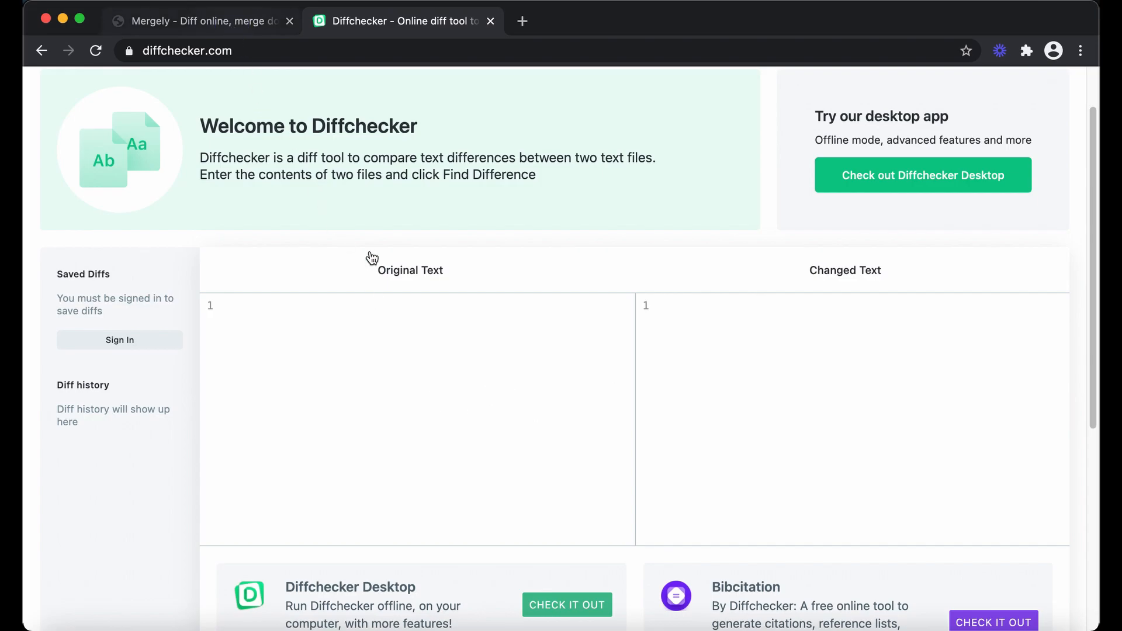
left_click(203, 21)
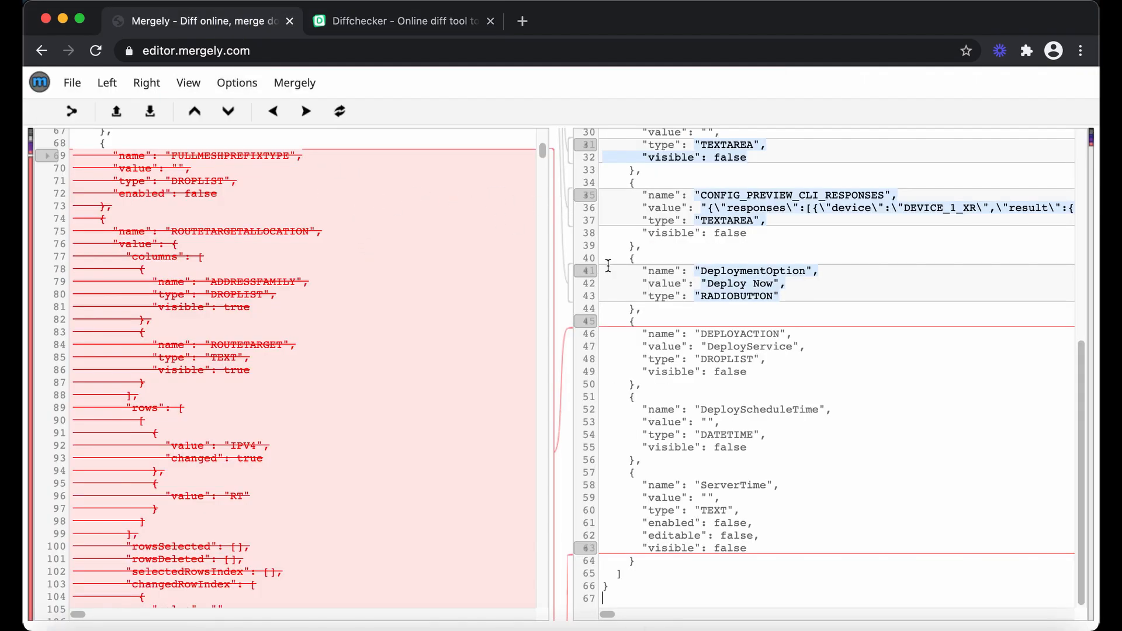
mouse_move(415, 472)
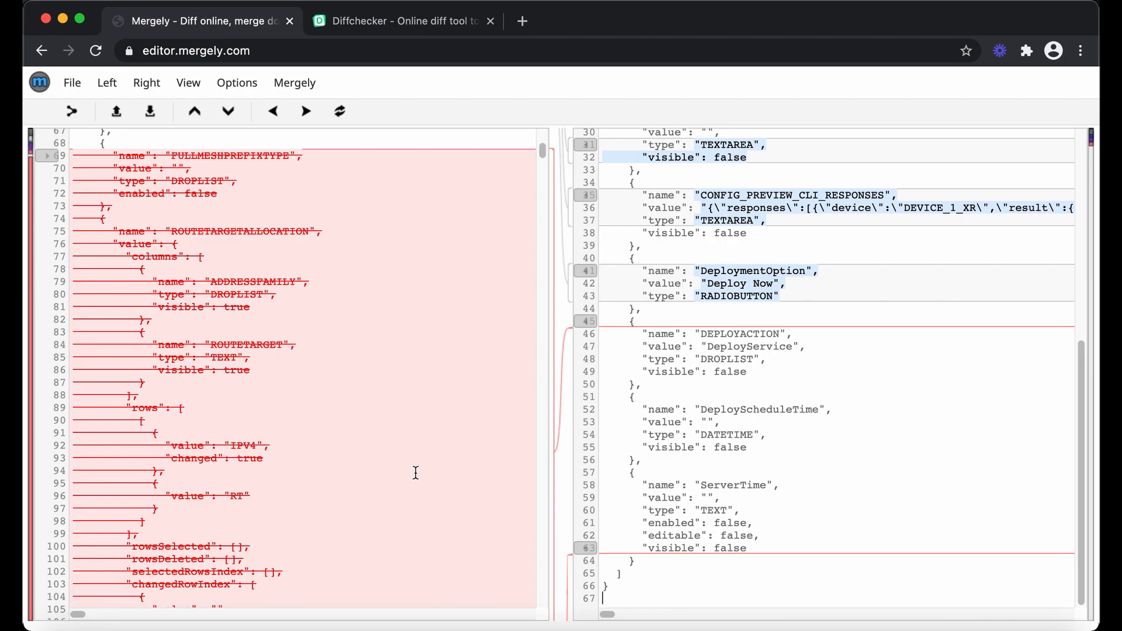
mouse_move(382, 419)
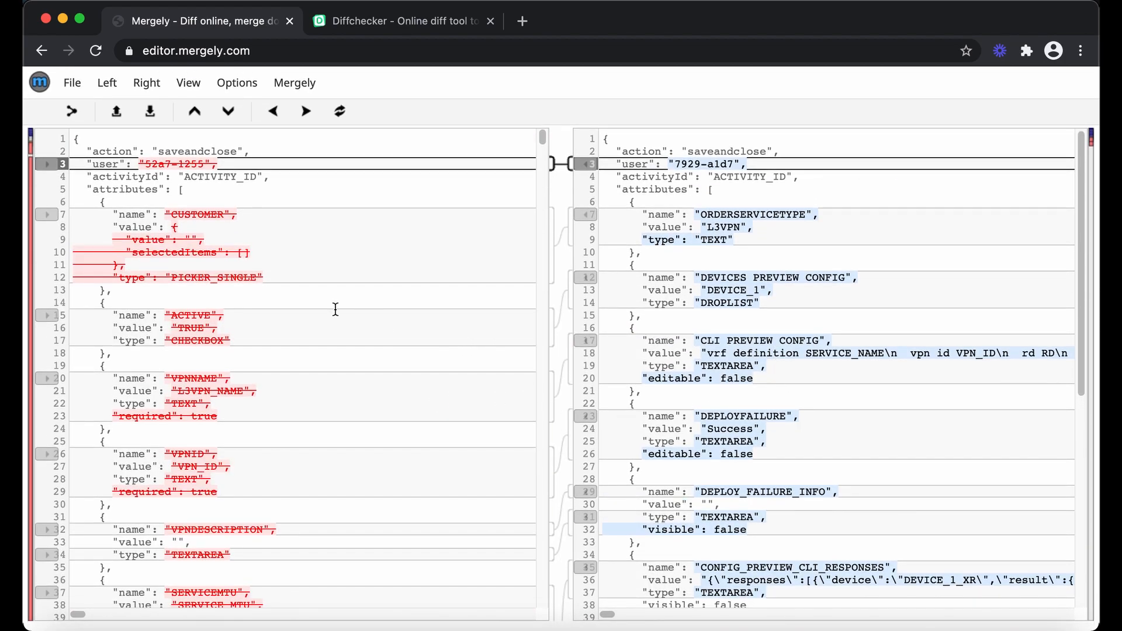
mouse_move(797, 301)
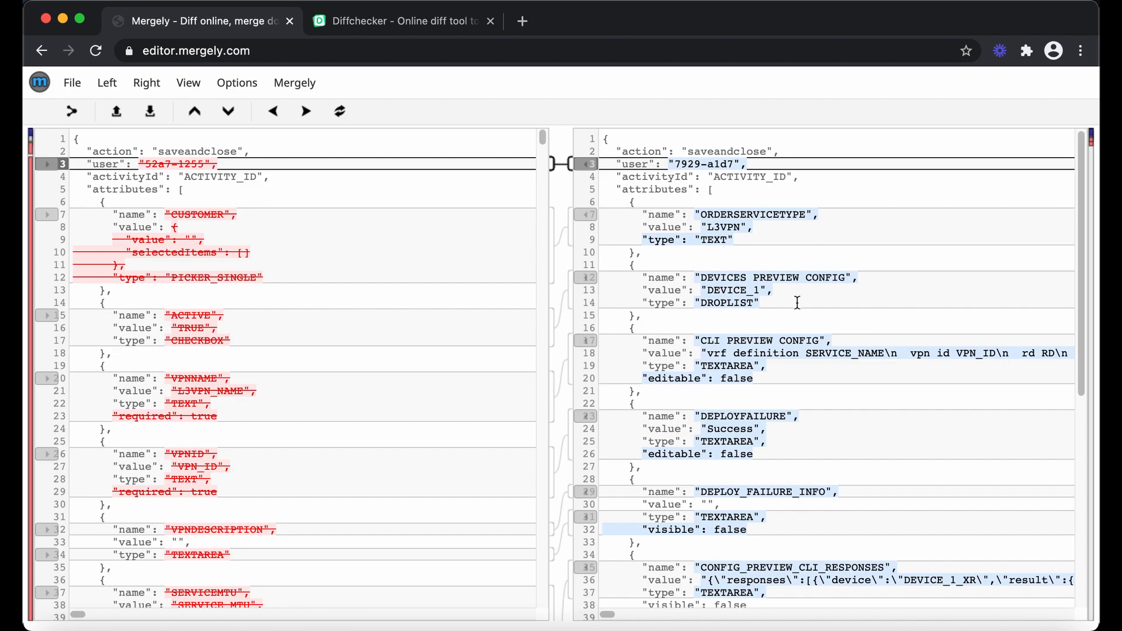
mouse_move(704, 267)
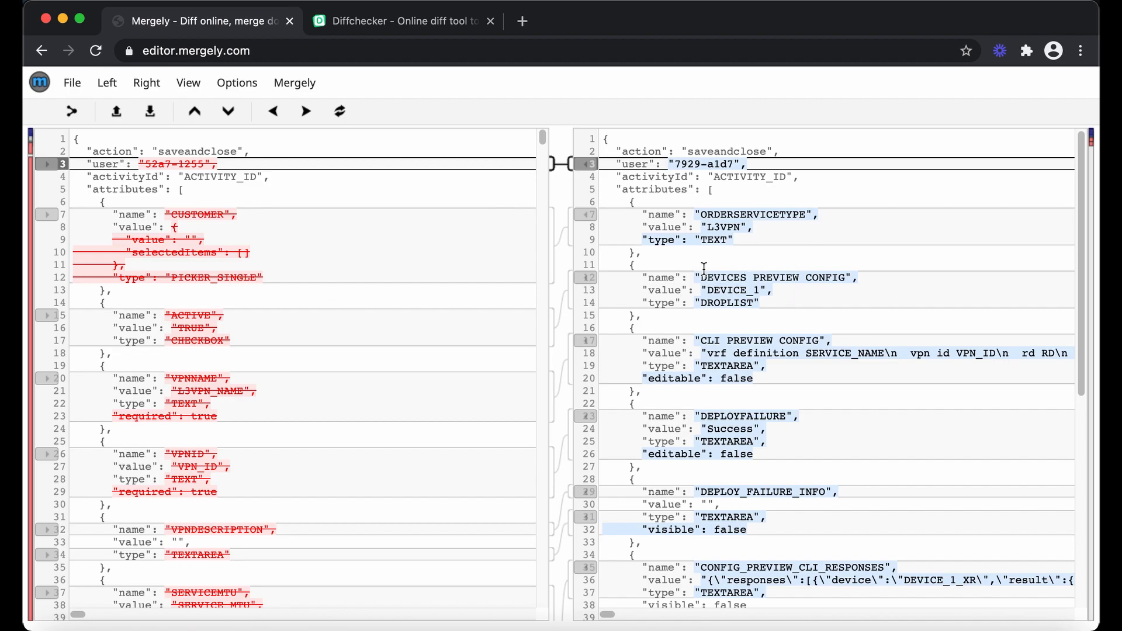